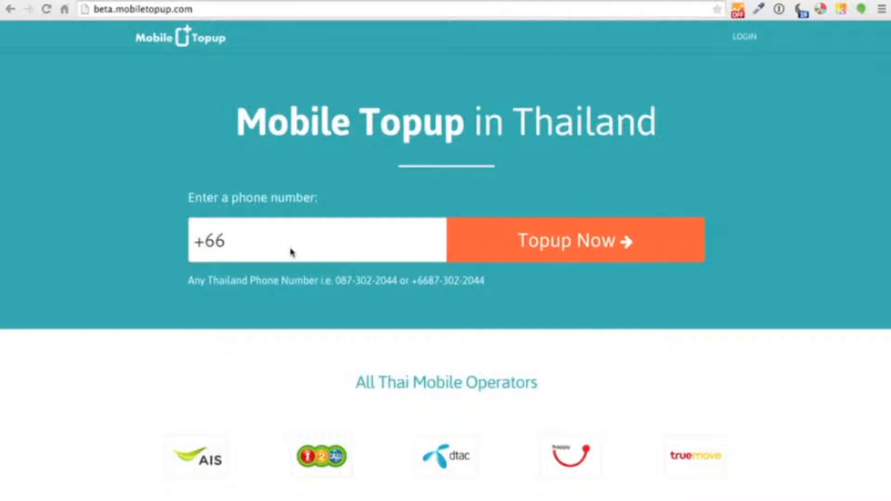
Enter 800-773-417 after the +66 prefix in the number field
click(316, 240)
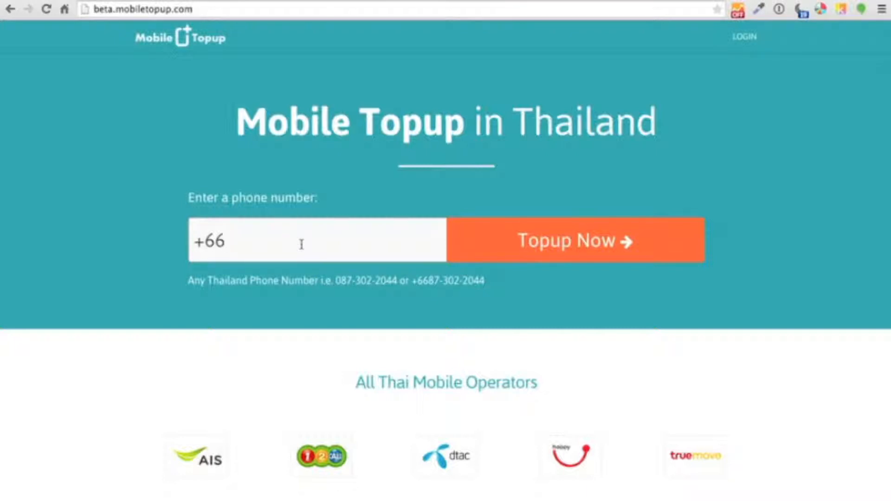
text(-800-773-417)
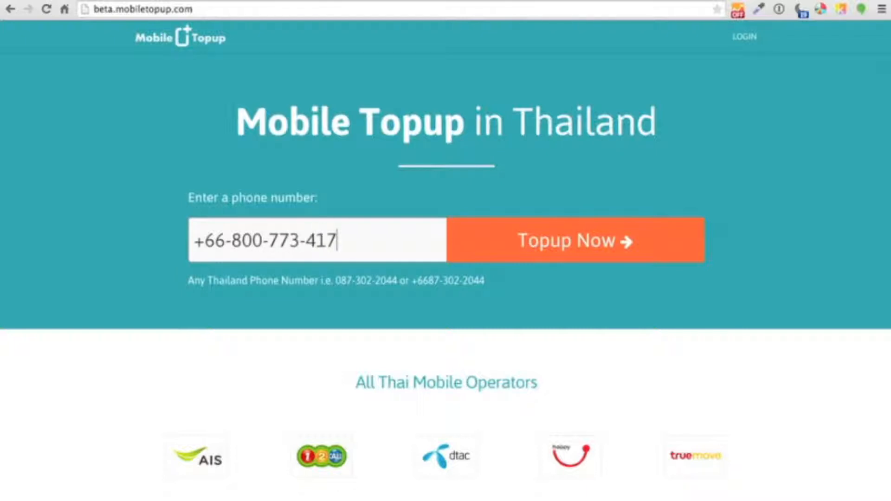
mouse_move(575, 240)
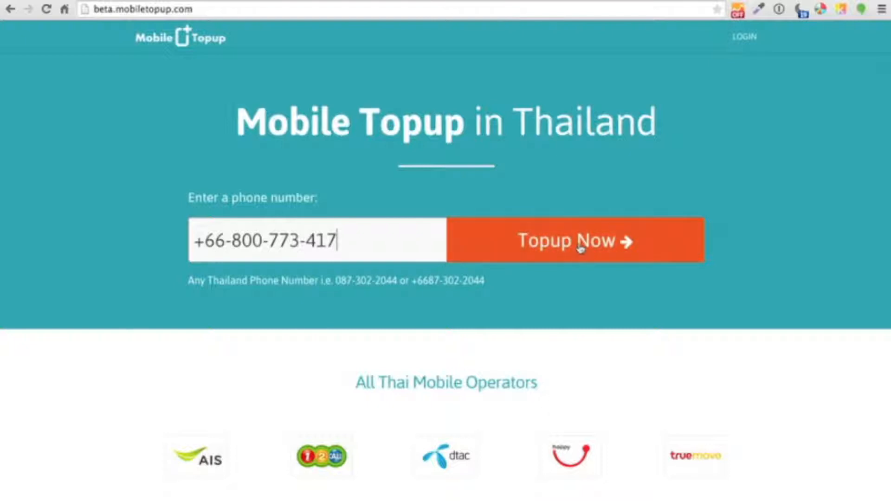
click(575, 240)
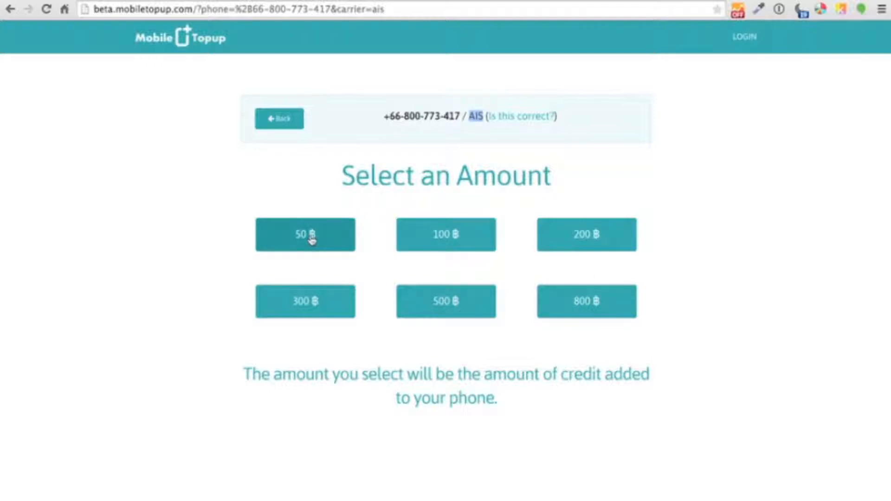
Pick the 50 ฿ amount and sign up with Facebook
click(306, 234)
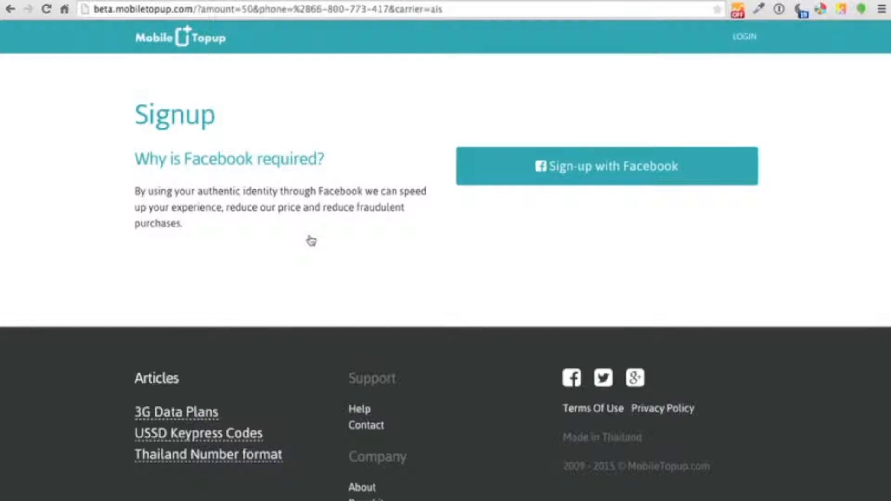
mouse_move(350, 239)
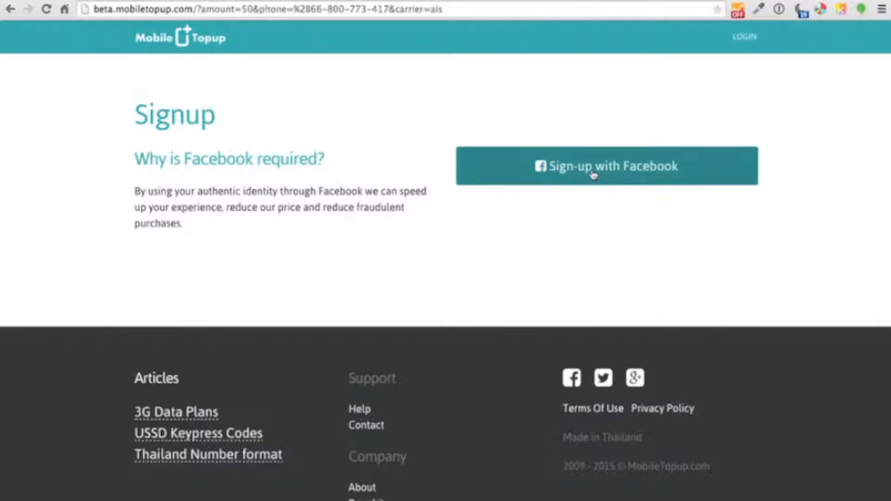
click(605, 166)
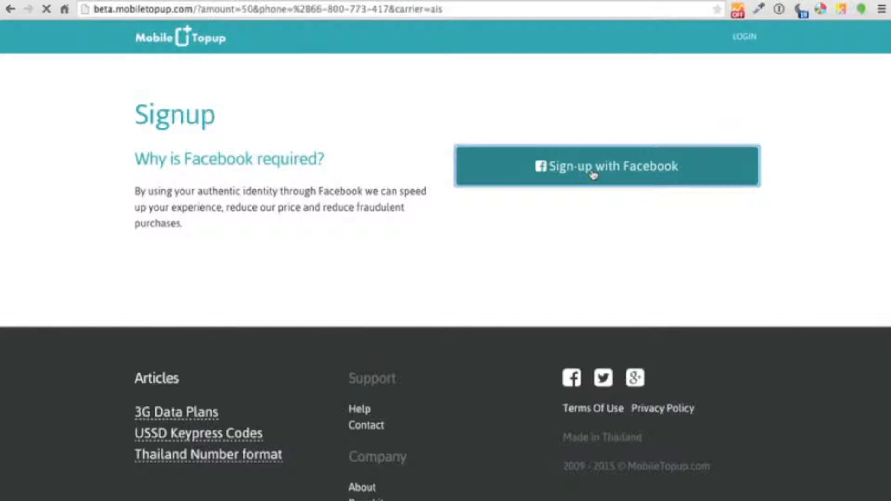
click(605, 166)
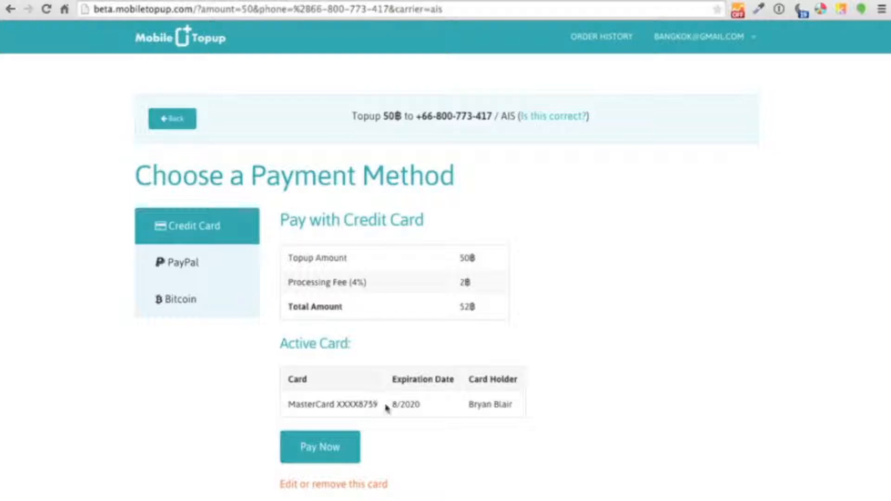
mouse_move(298, 422)
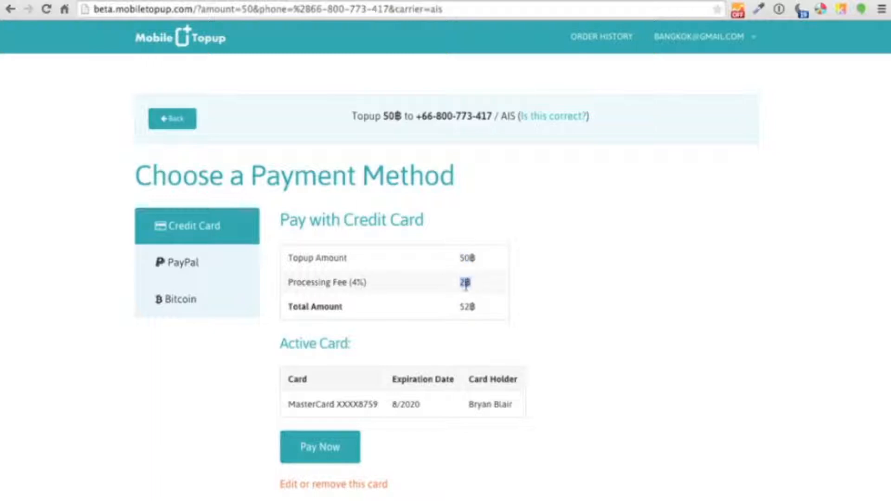
mouse_move(429, 316)
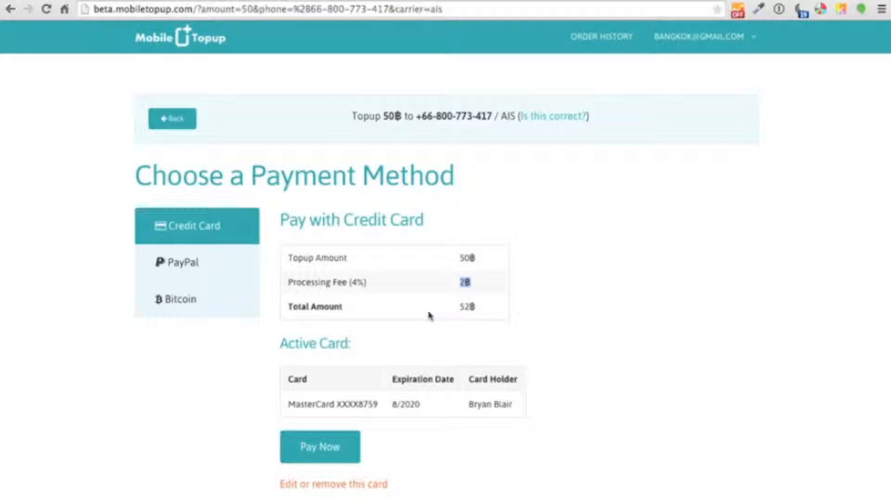
mouse_move(438, 368)
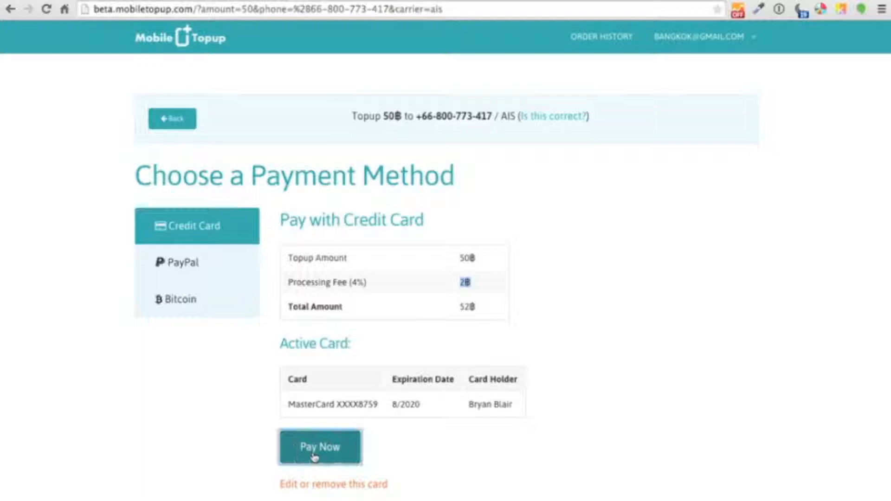
Pay the 52 baht total by saved Credit Card with Pay Now
click(319, 448)
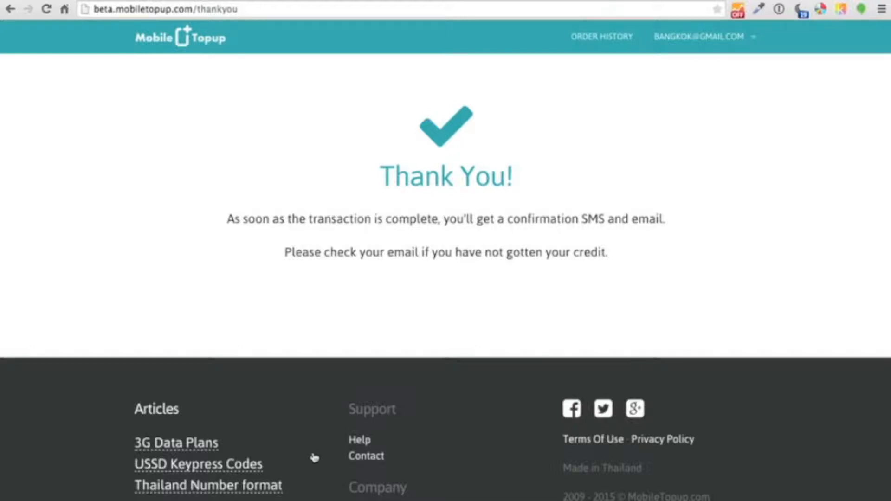
Repeat the newest 50 baht SUCCESS order from Order History
click(601, 37)
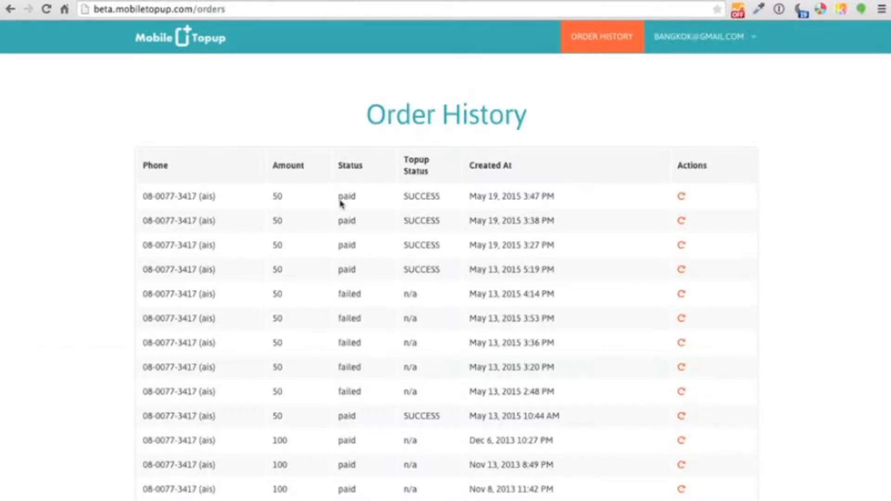
double_click(159, 196)
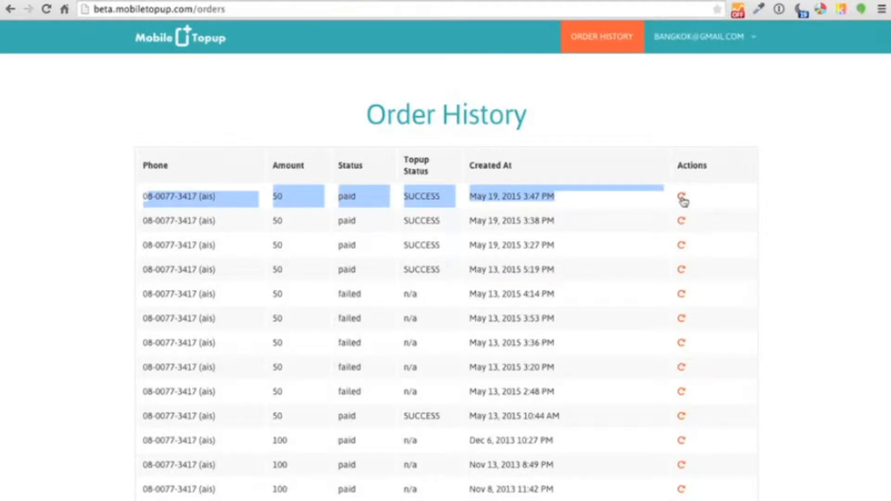
click(681, 201)
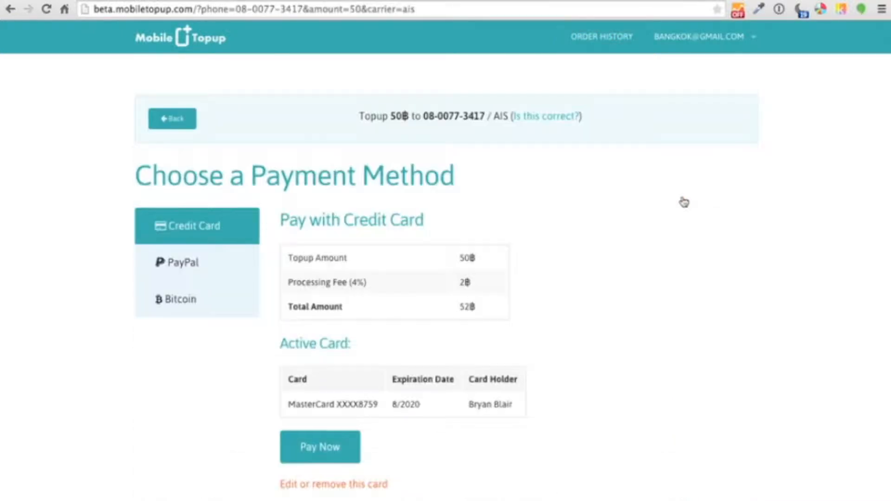
mouse_move(644, 212)
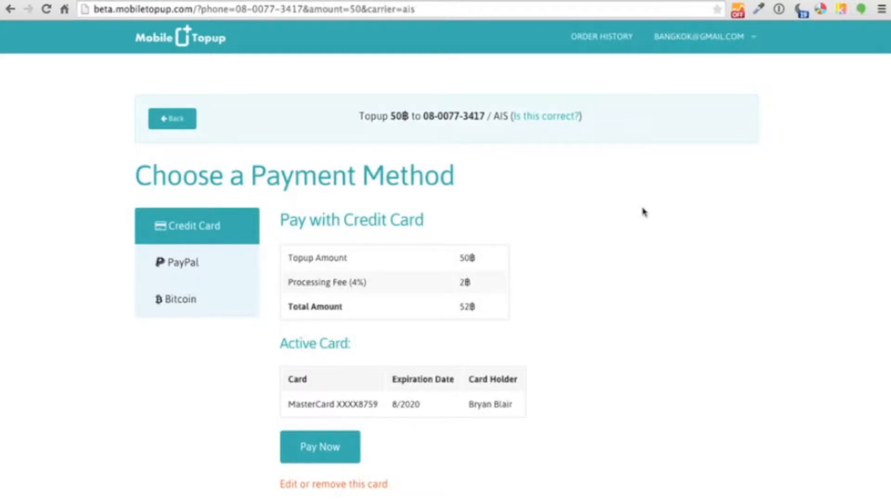
mouse_move(420, 407)
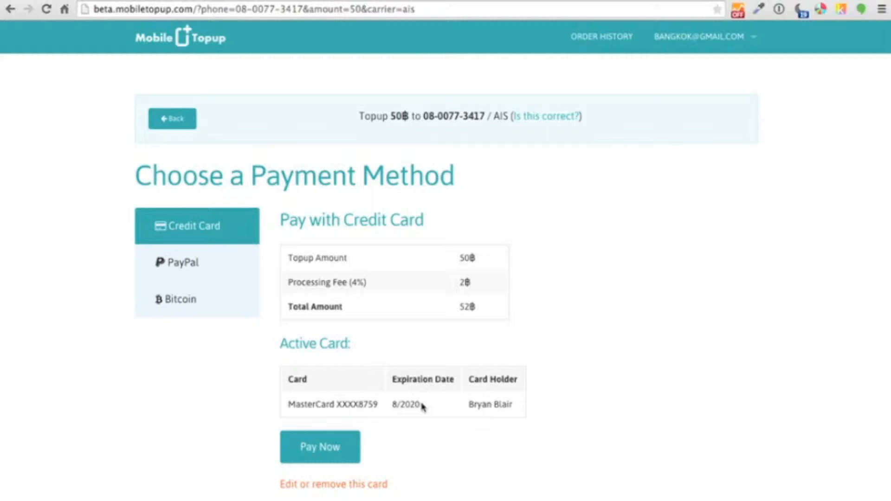
mouse_move(453, 435)
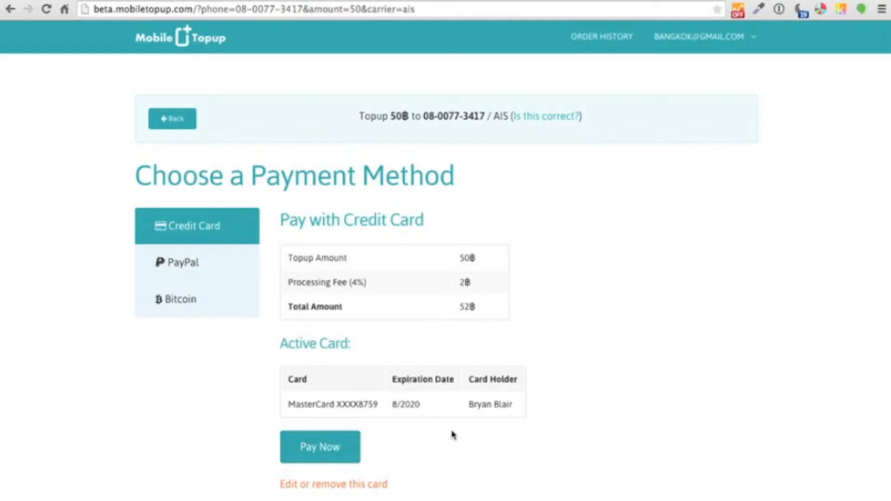